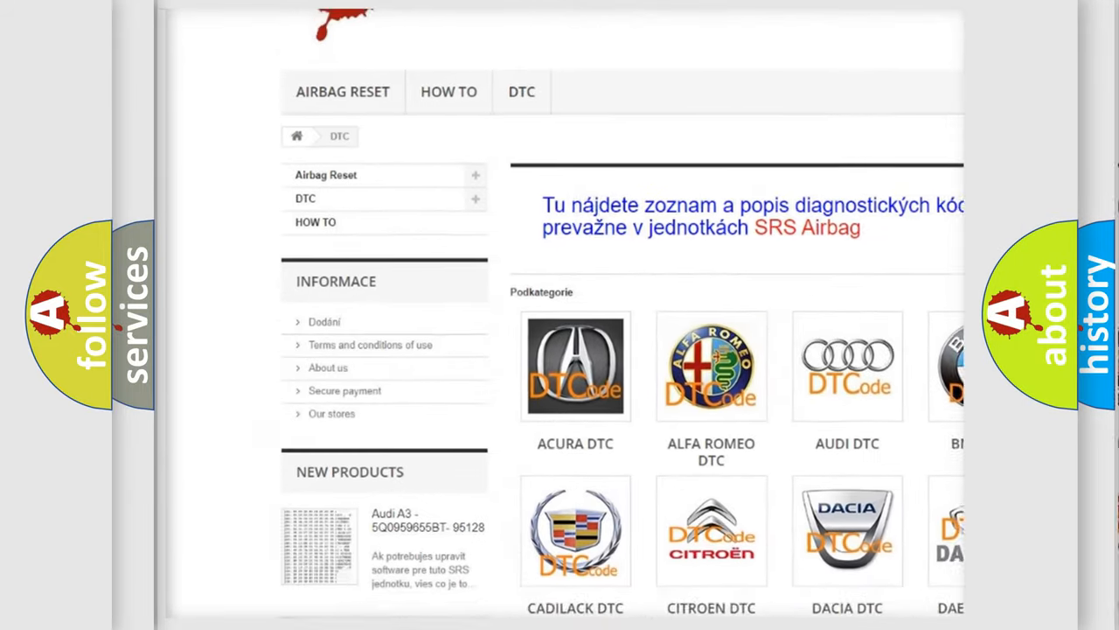
pyautogui.scroll(-3)
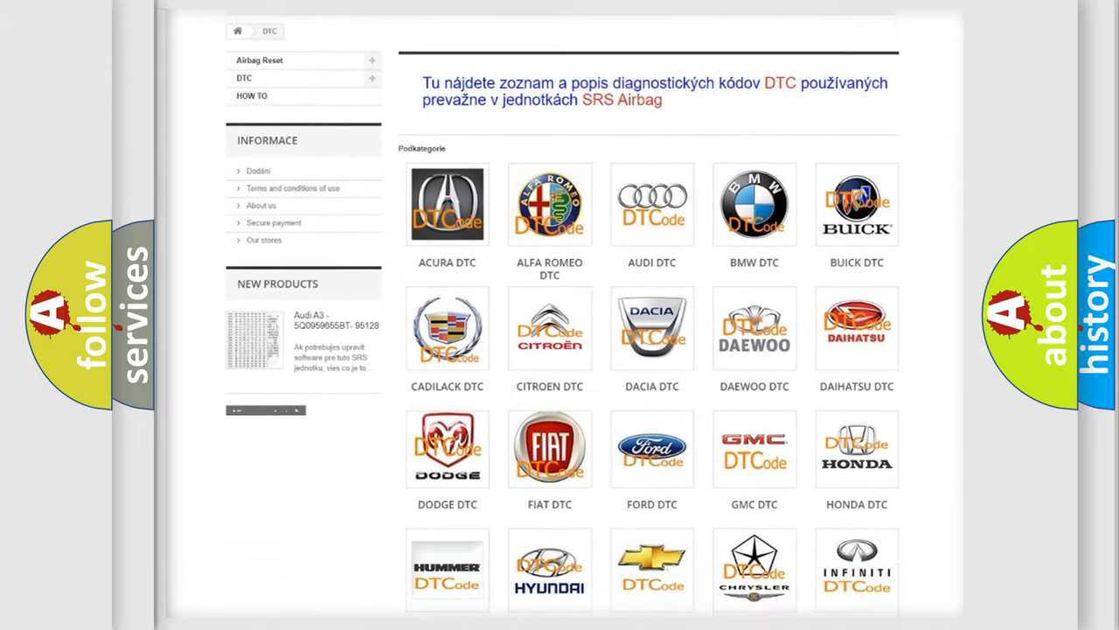
pyautogui.scroll(-3)
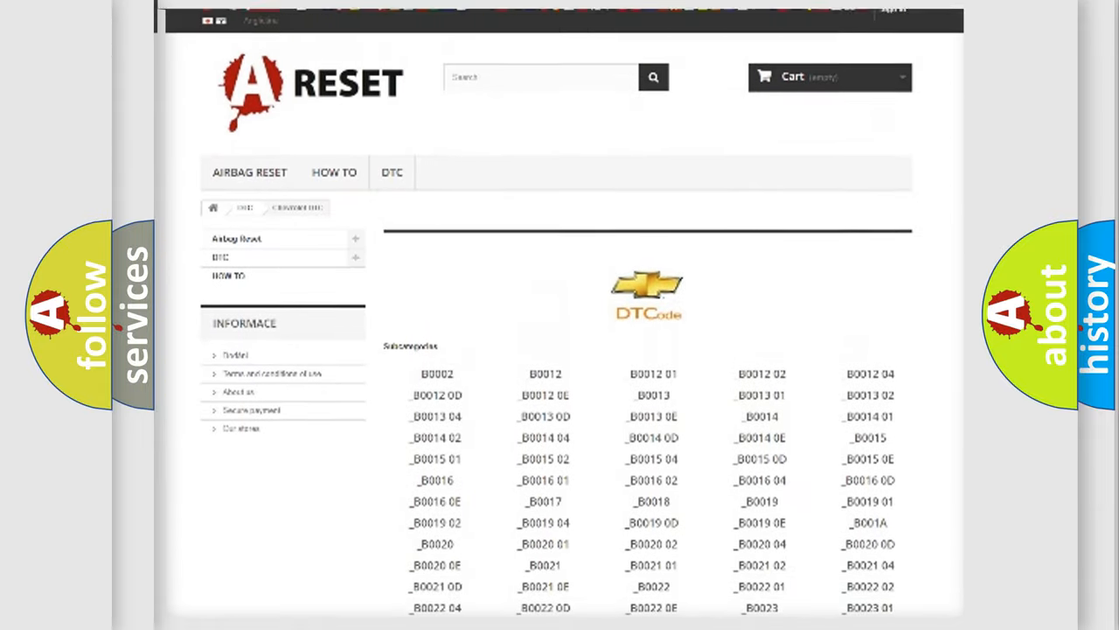
pyautogui.scroll(3)
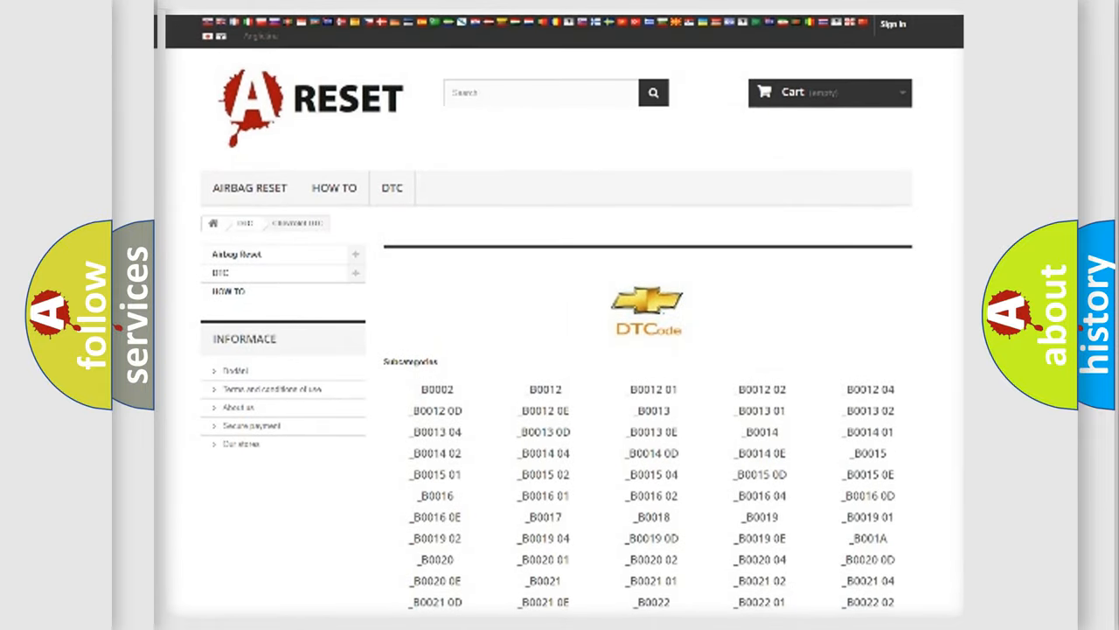